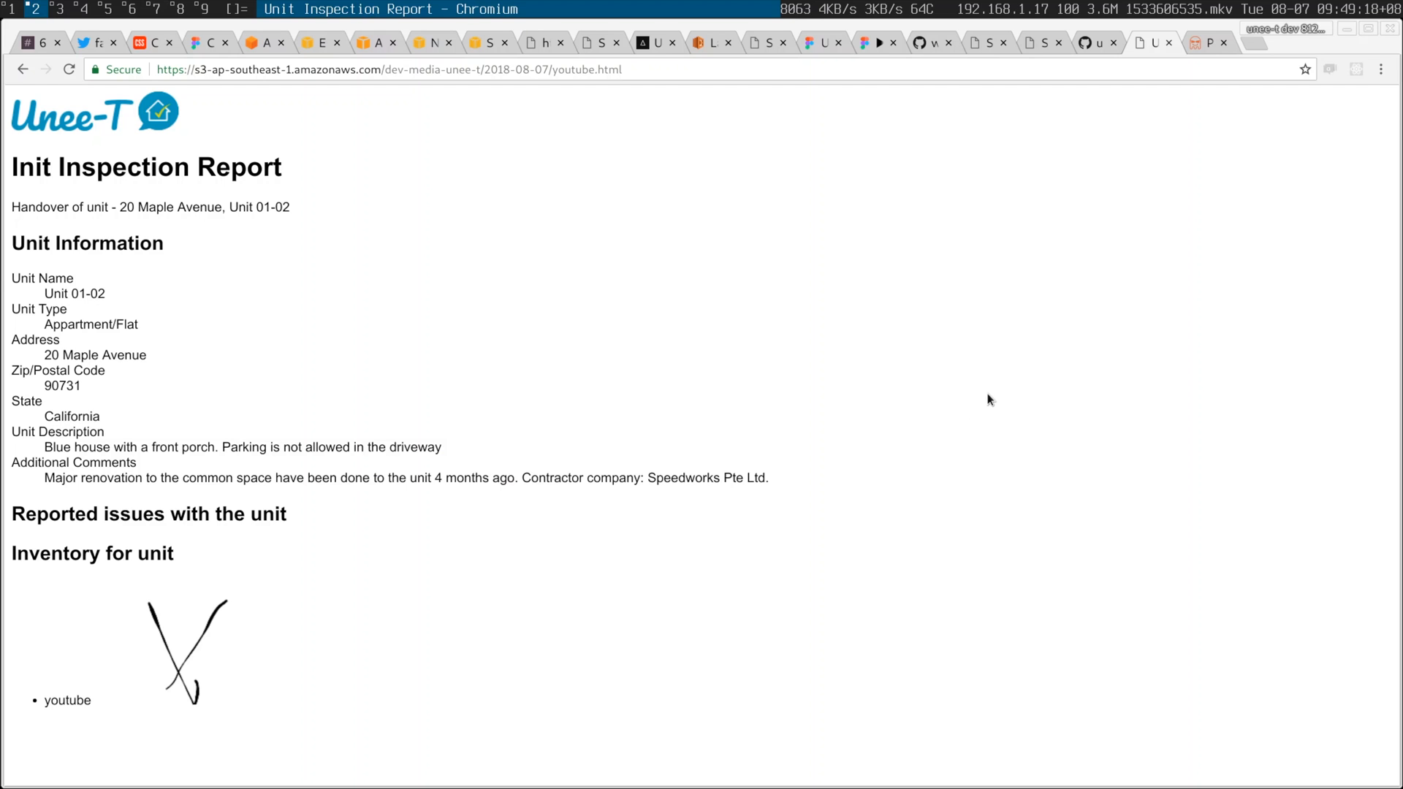
mouse_move(788, 304)
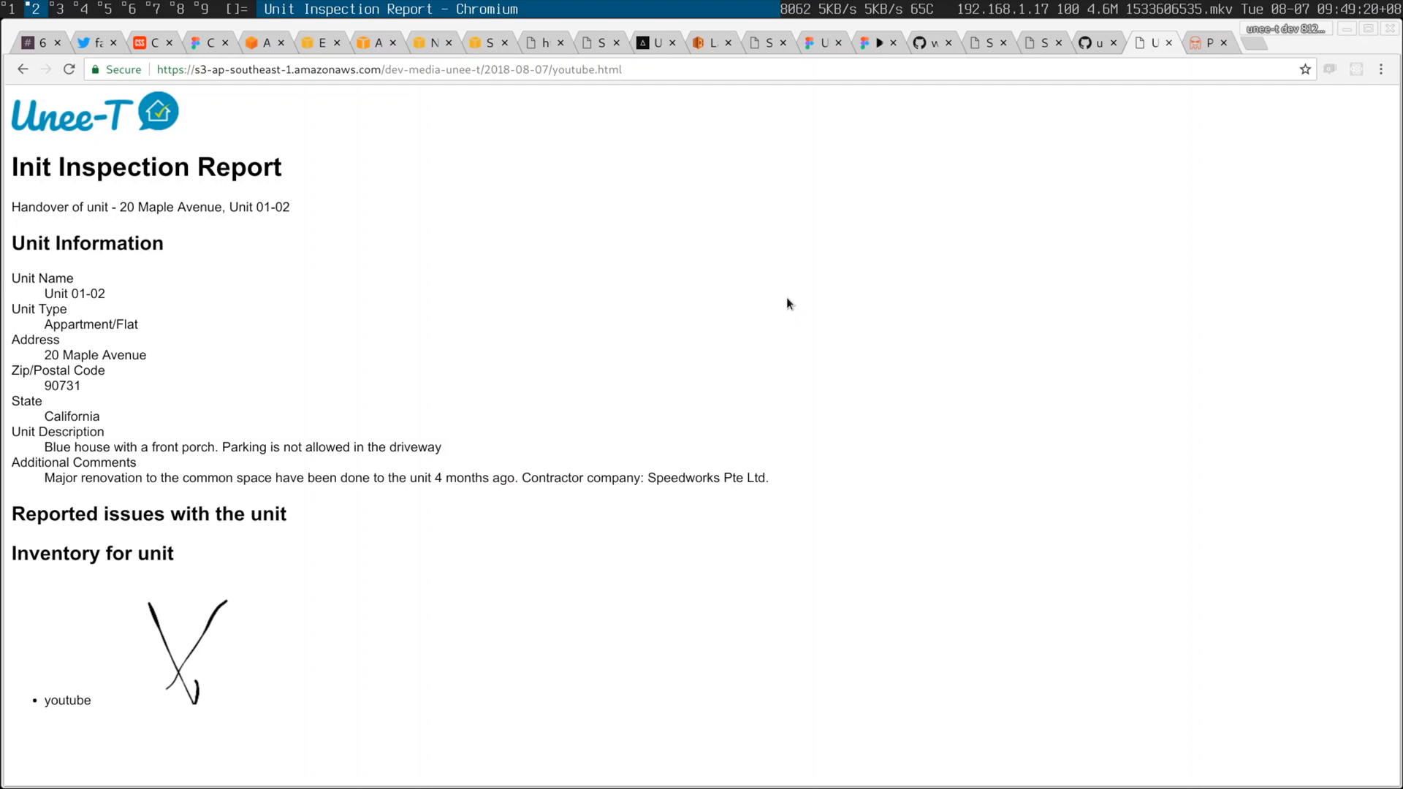
mouse_move(585, 69)
text(pdf)
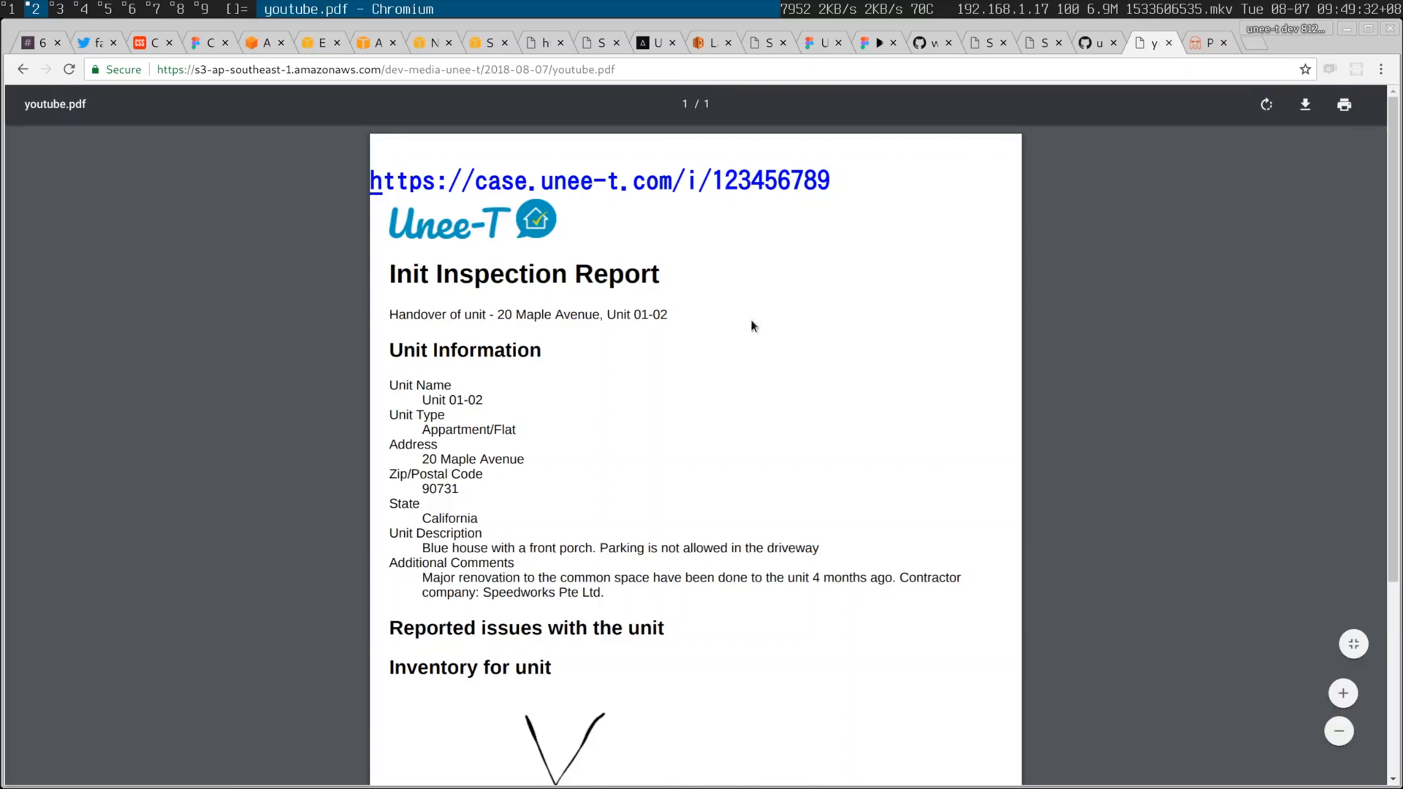
- Browse the Unee-T Inspection Report v3 frames v3-01 to v3-04 in Figma, reaching the pantry pages
click(820, 42)
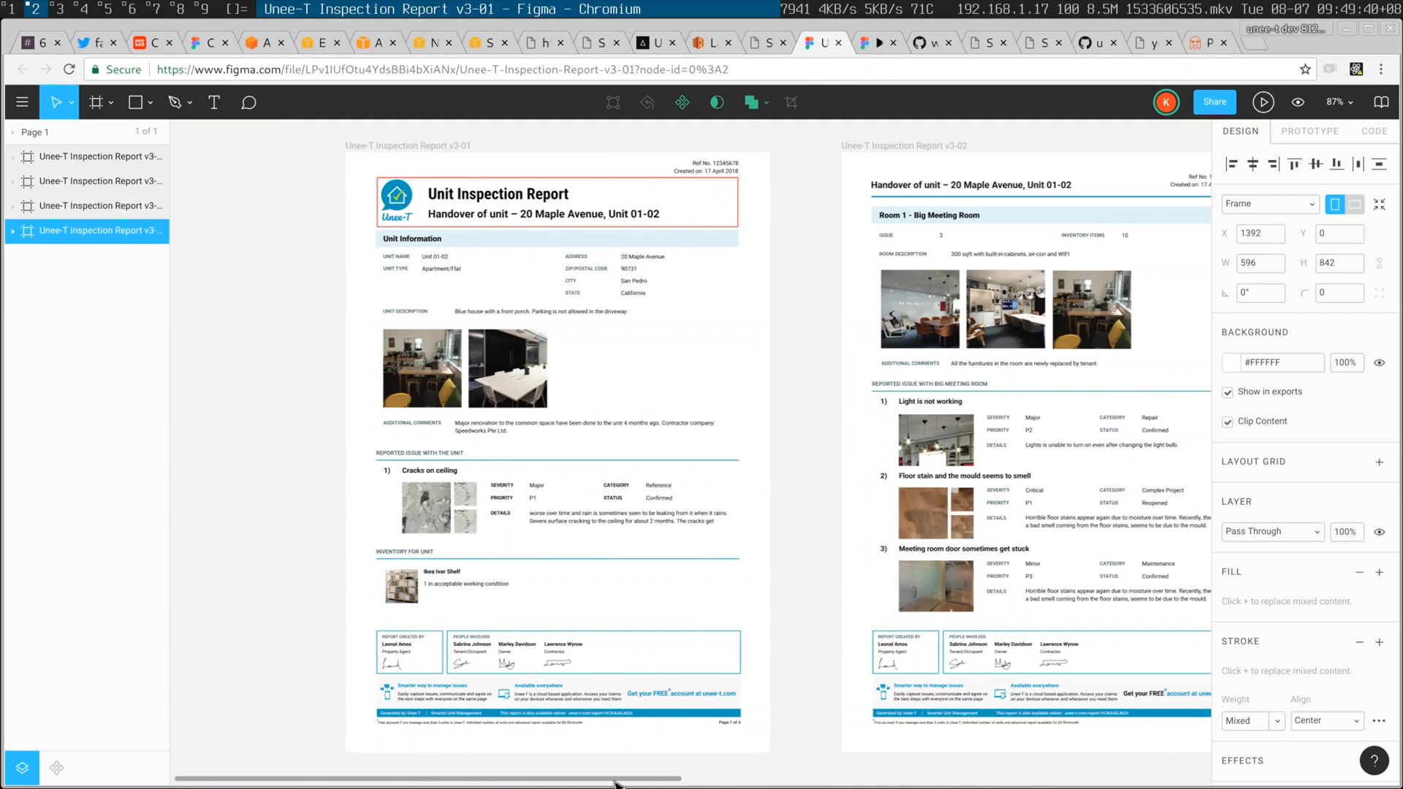
scroll(right, 3)
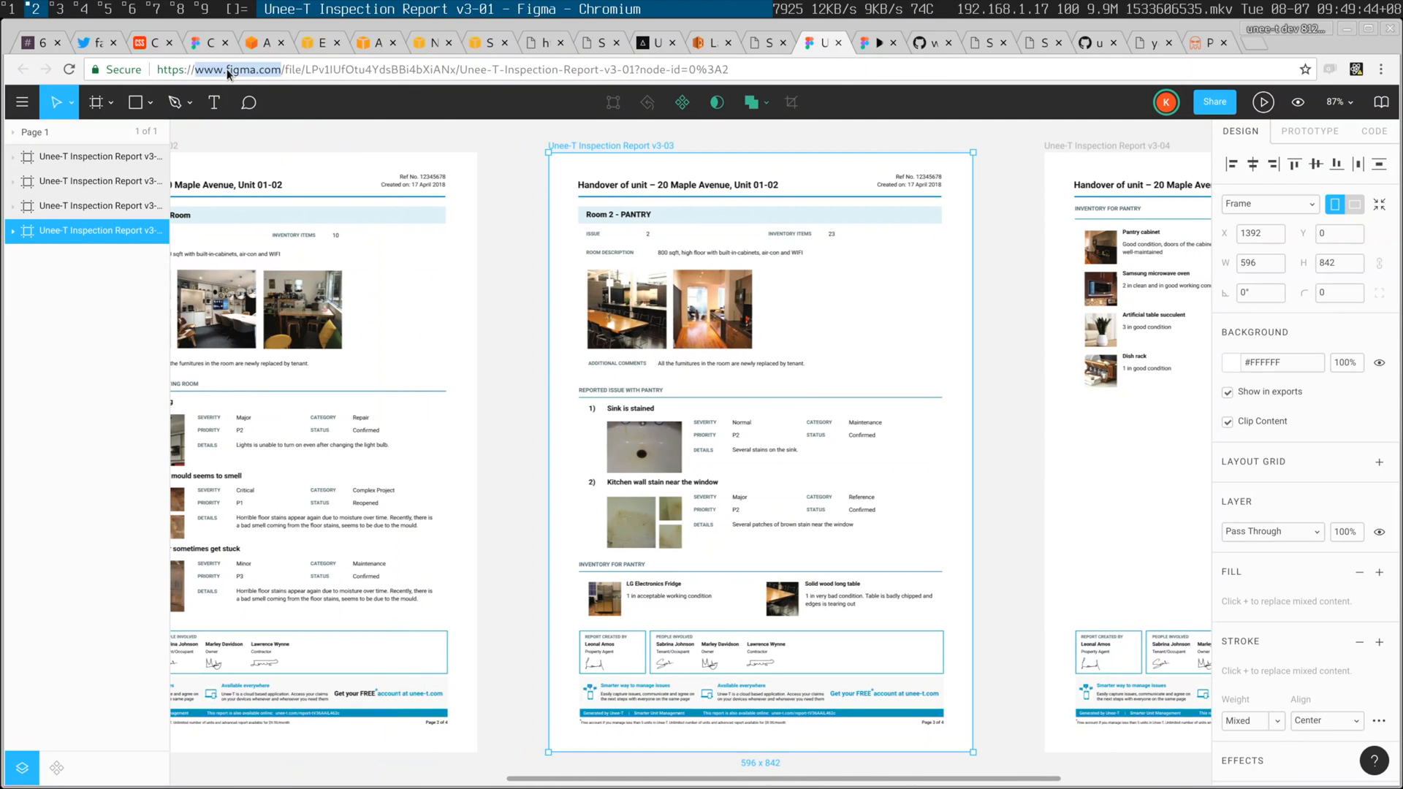
scroll(right, 3)
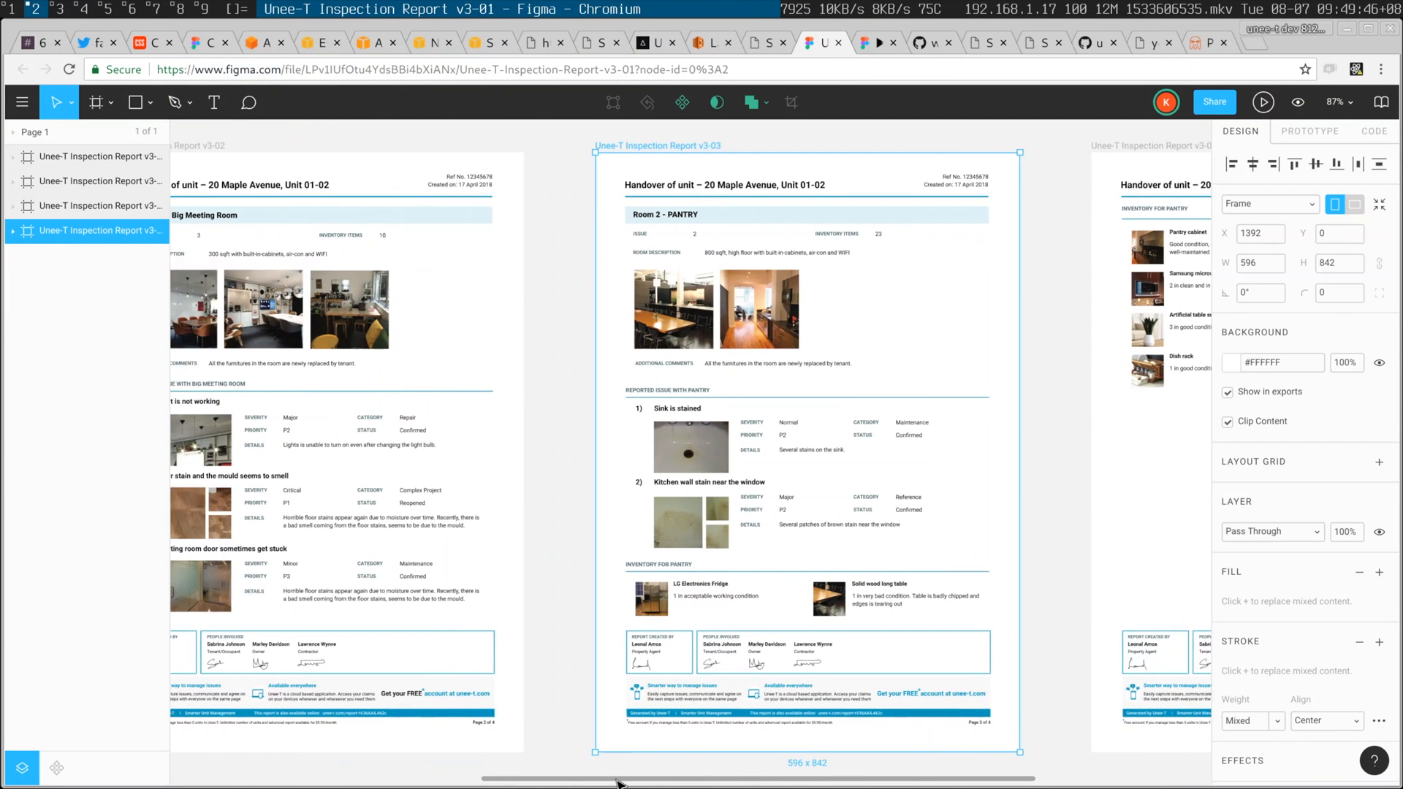
scroll(left, 3)
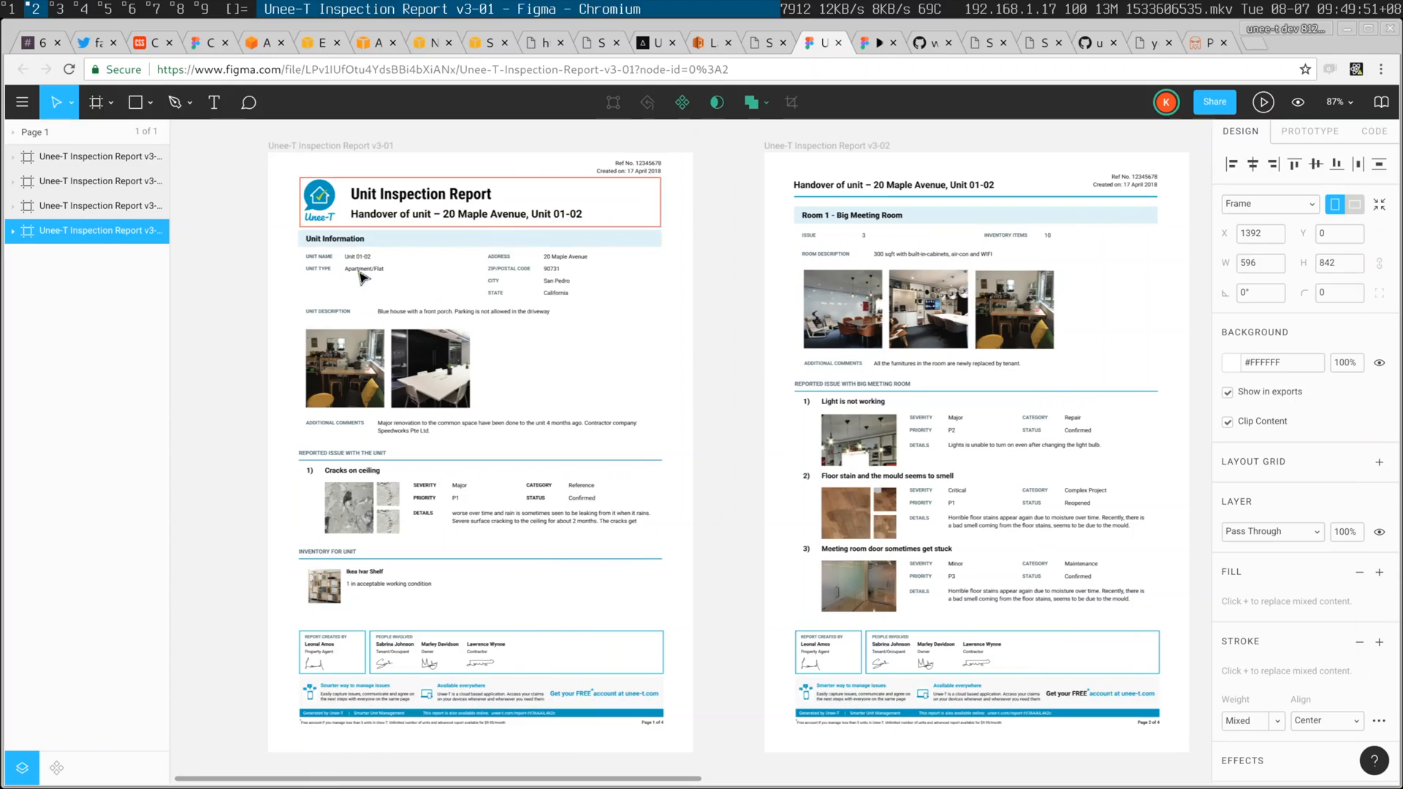
mouse_move(338, 270)
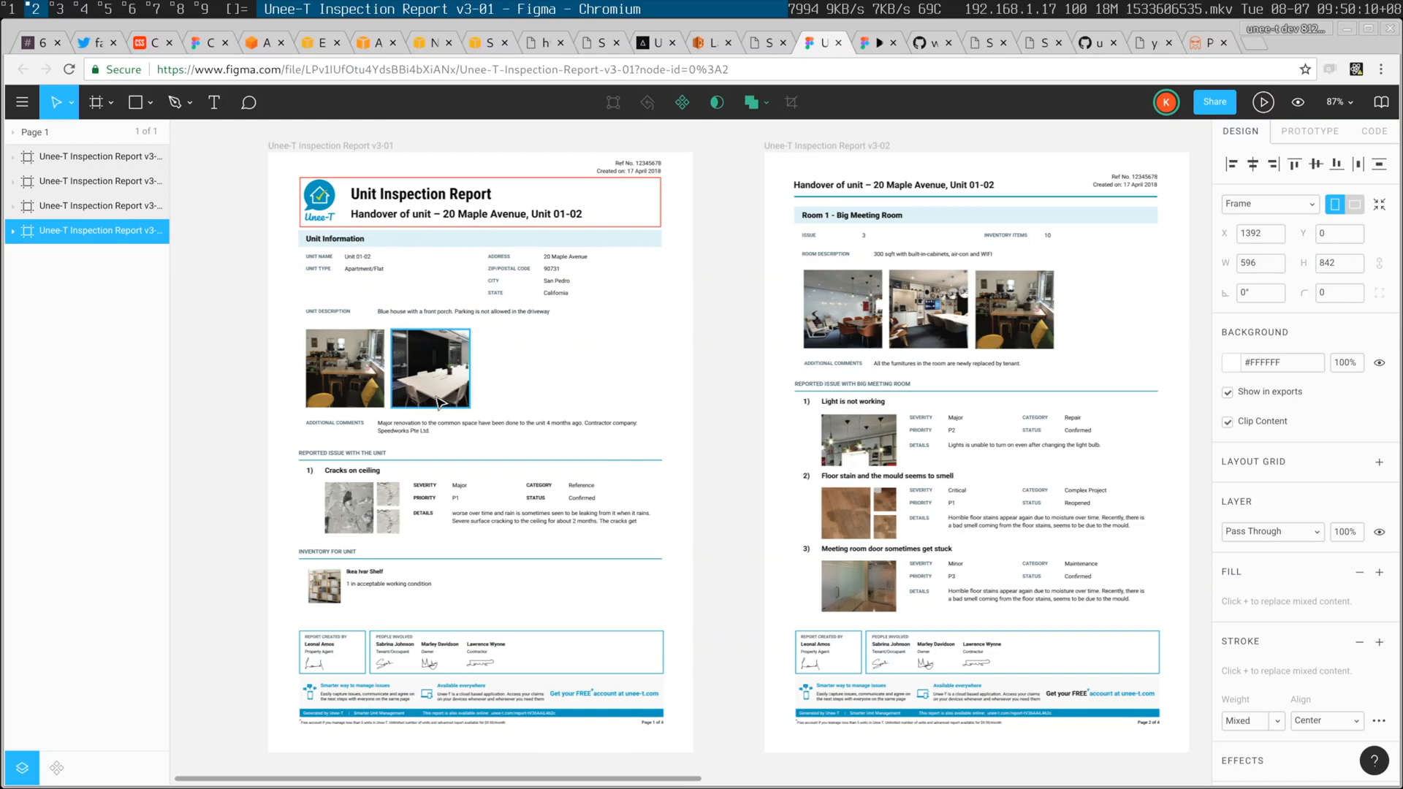
scroll(right, 3)
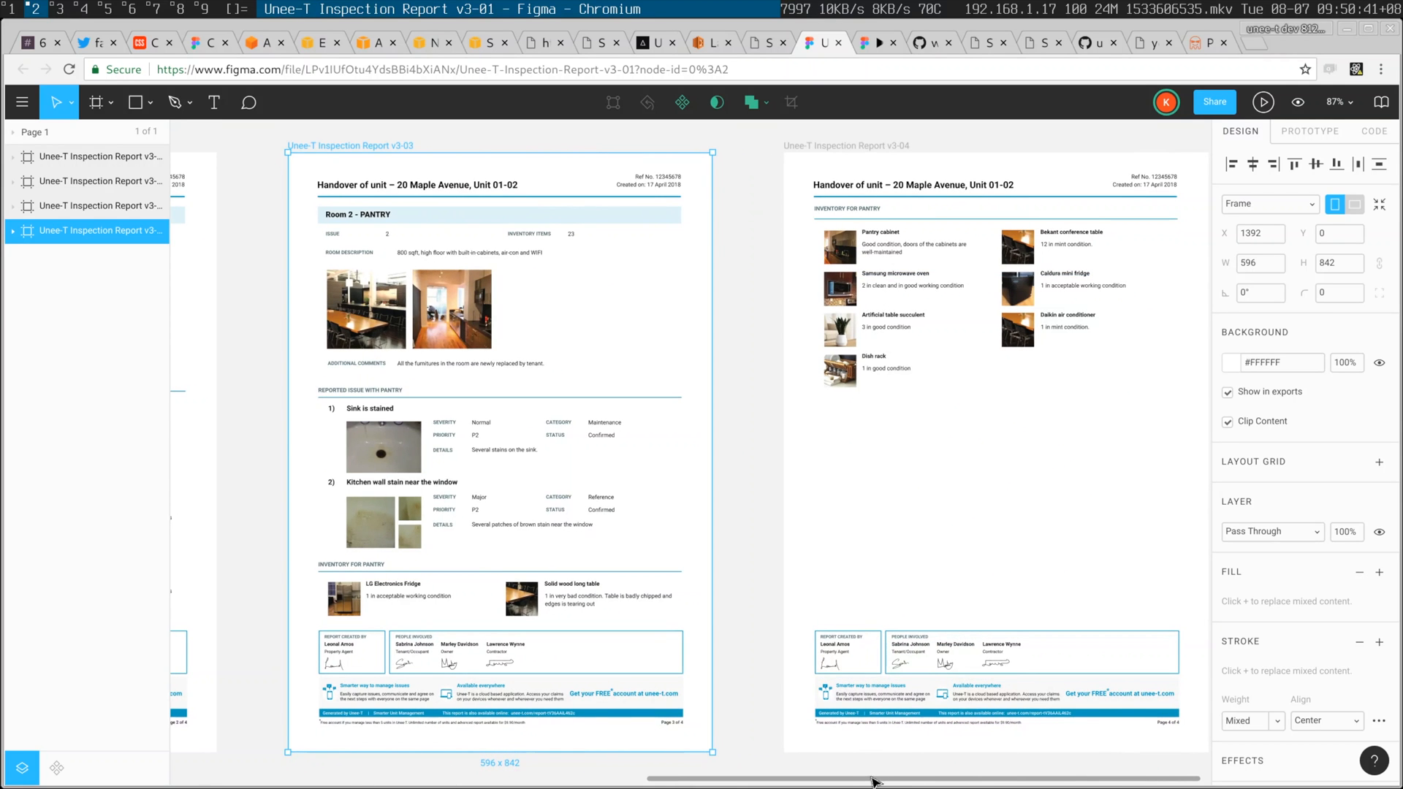
scroll(left, 3)
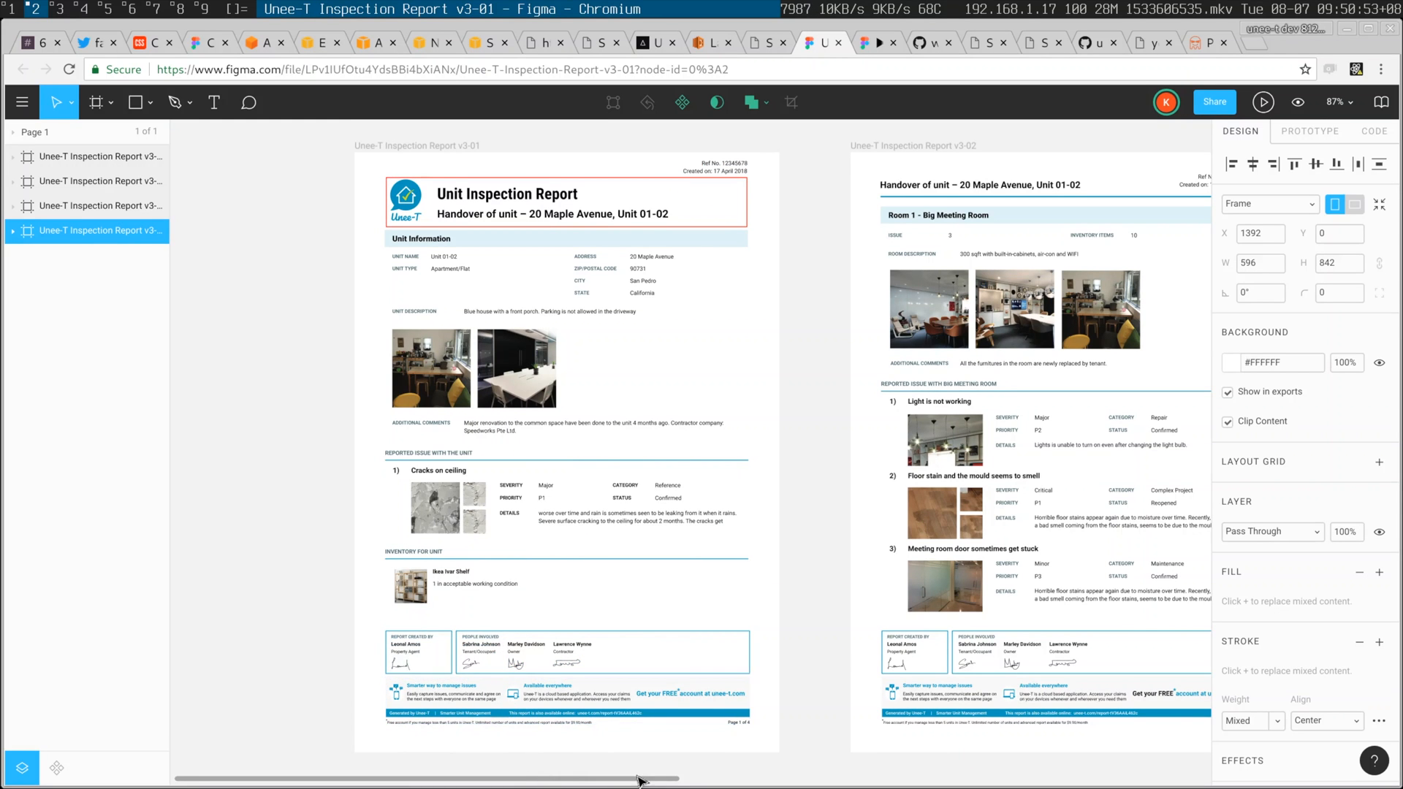
scroll(right, 3)
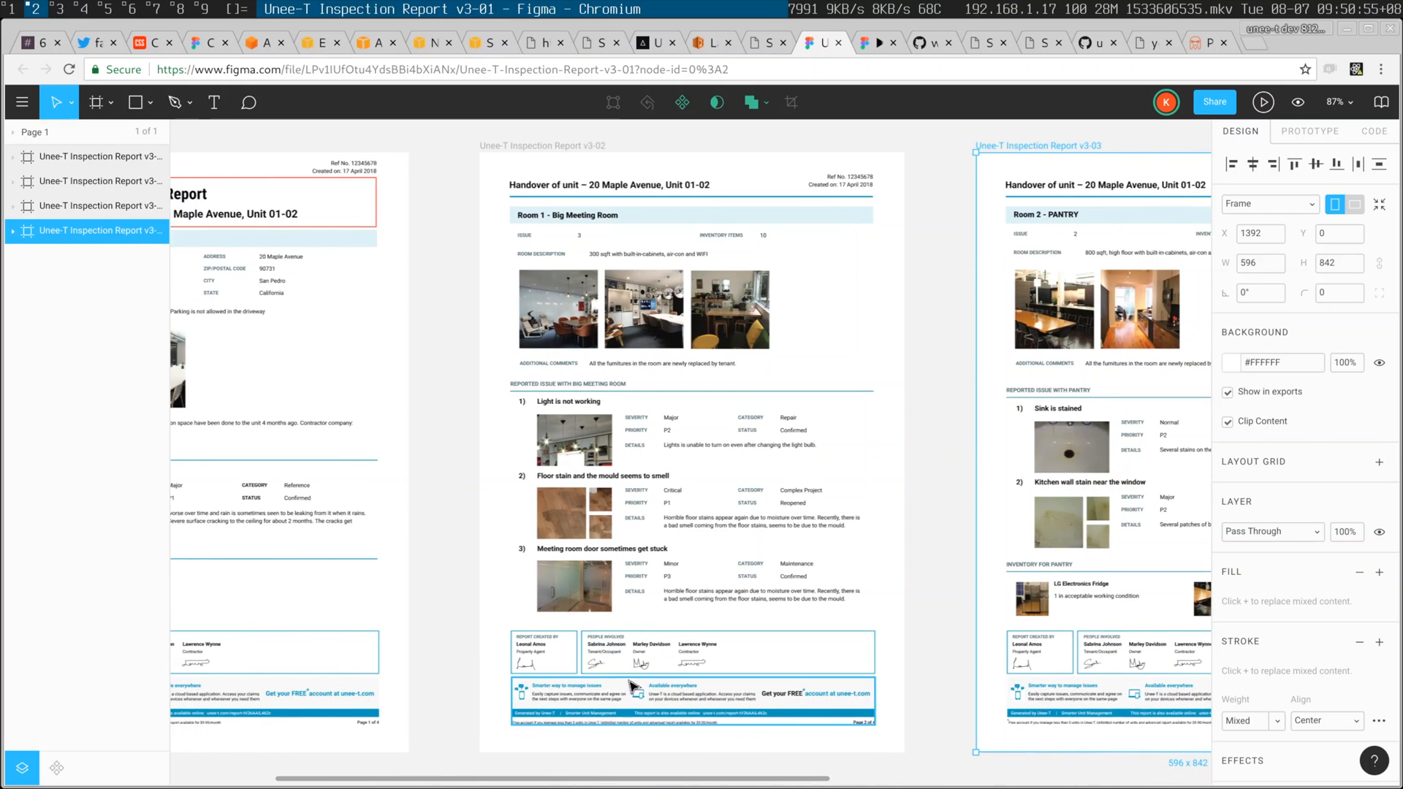
scroll(right, 3)
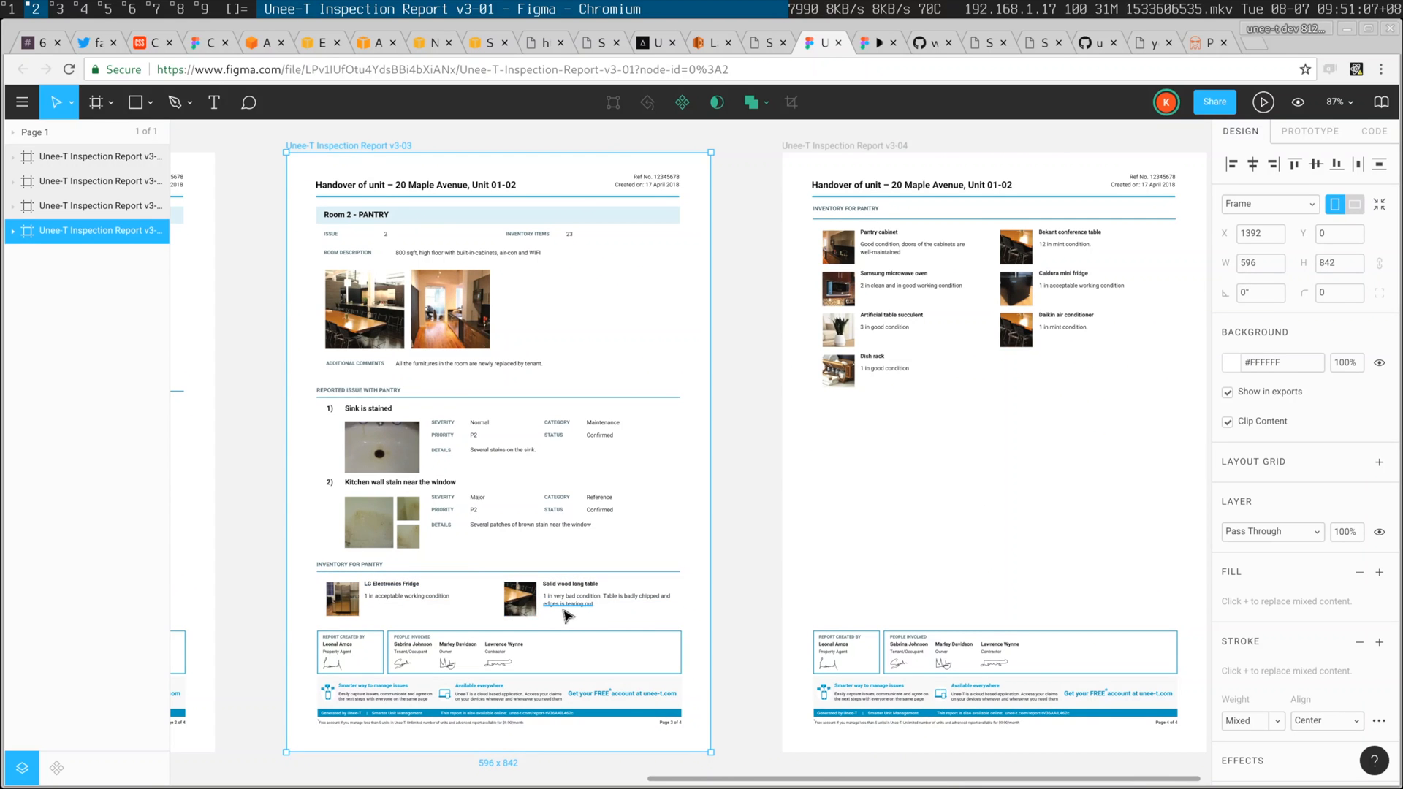
mouse_move(821, 221)
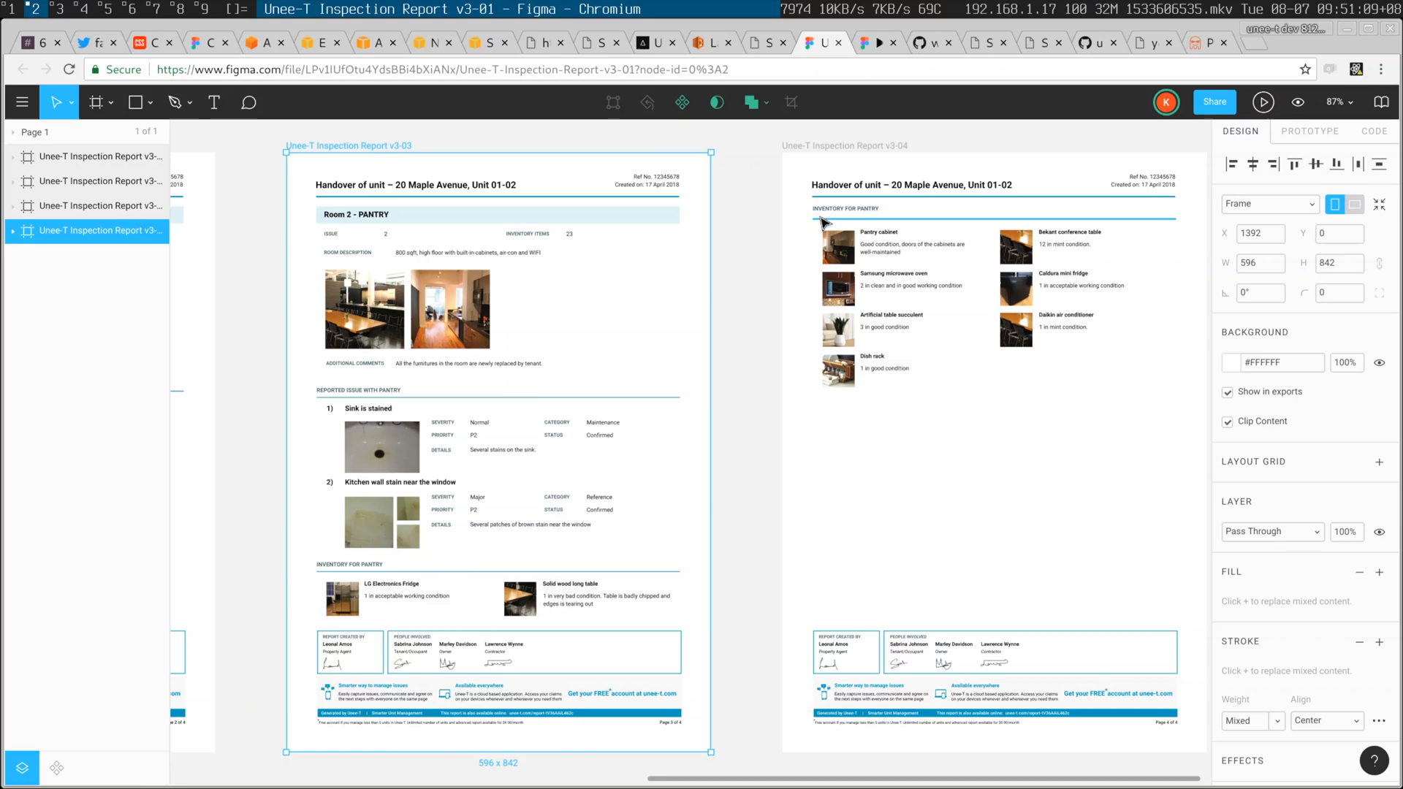
click(90, 42)
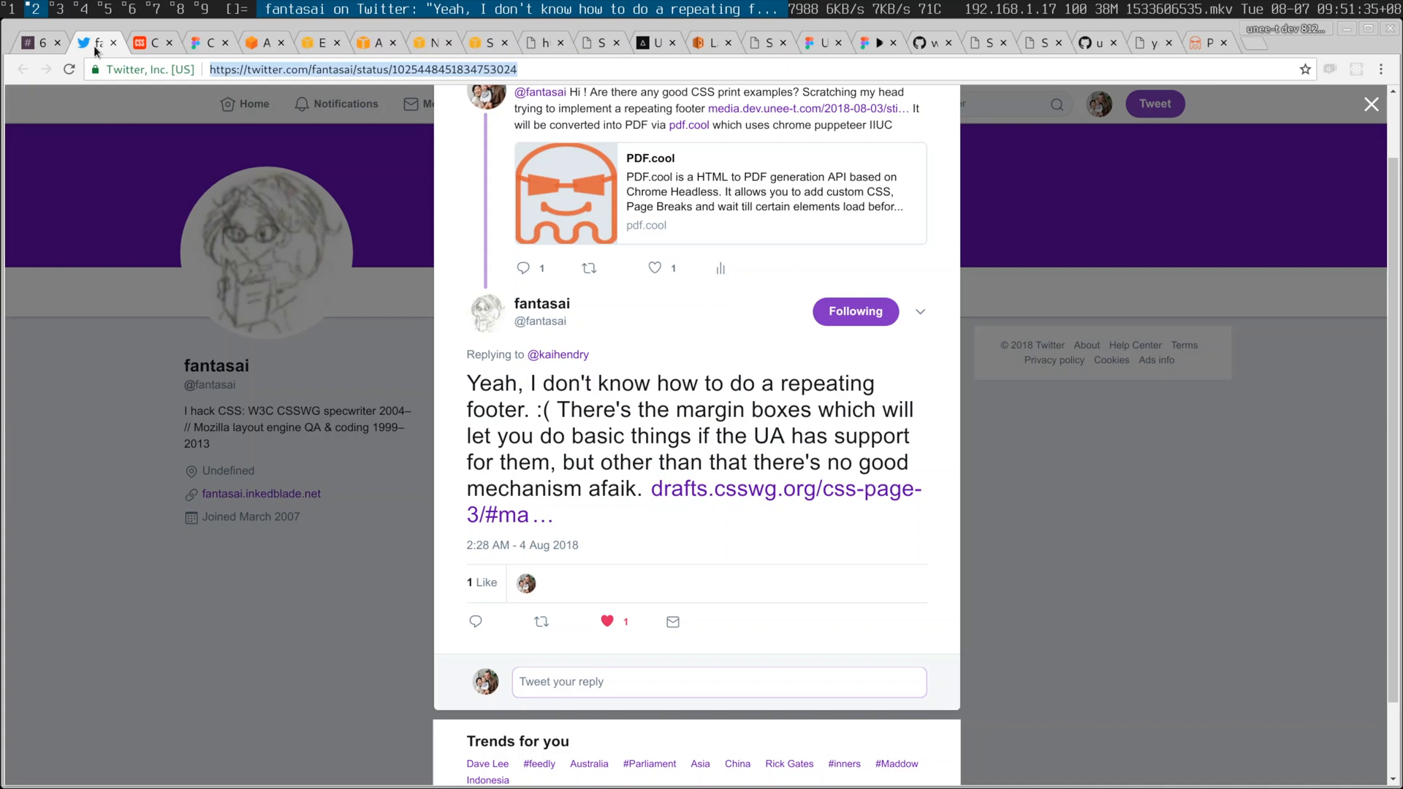
mouse_move(541, 304)
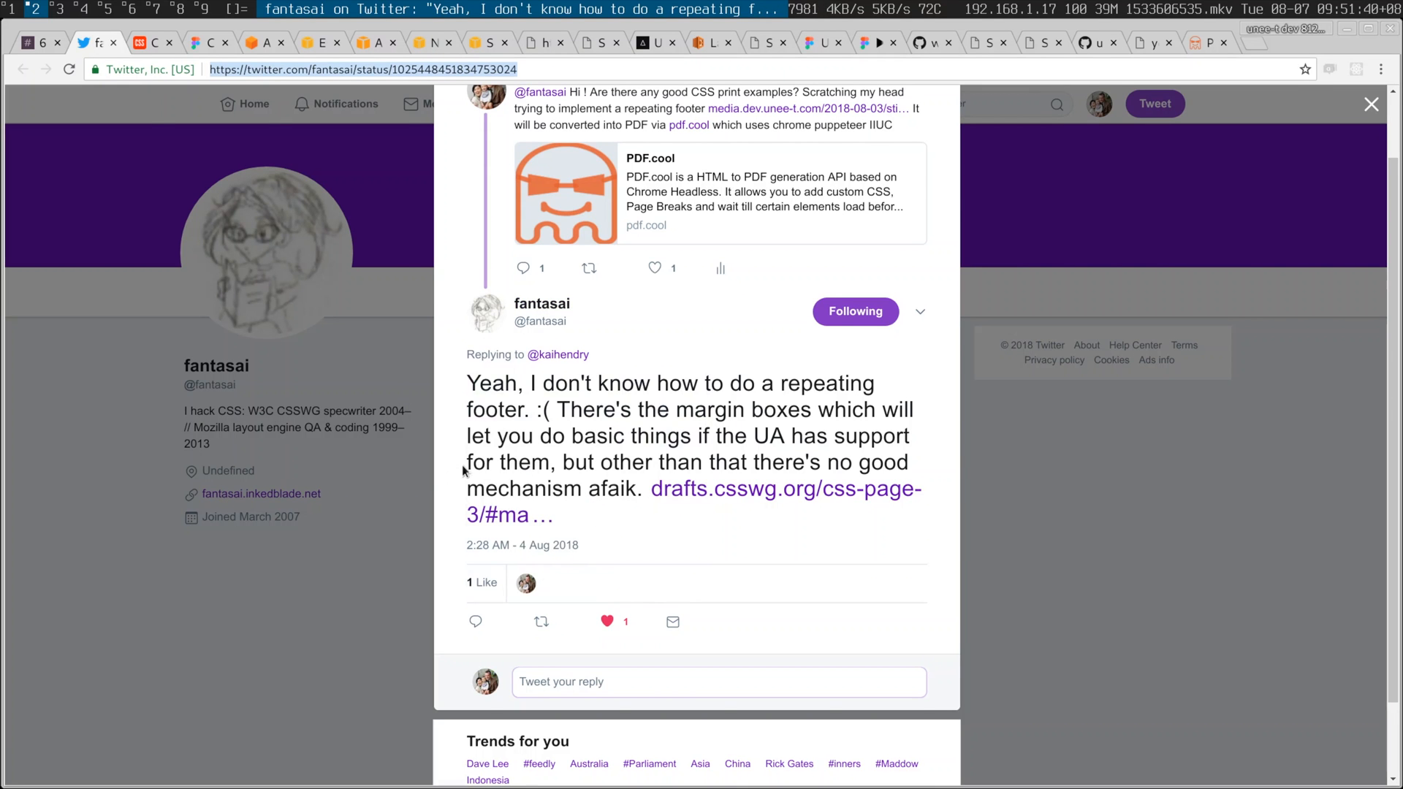
mouse_move(653, 392)
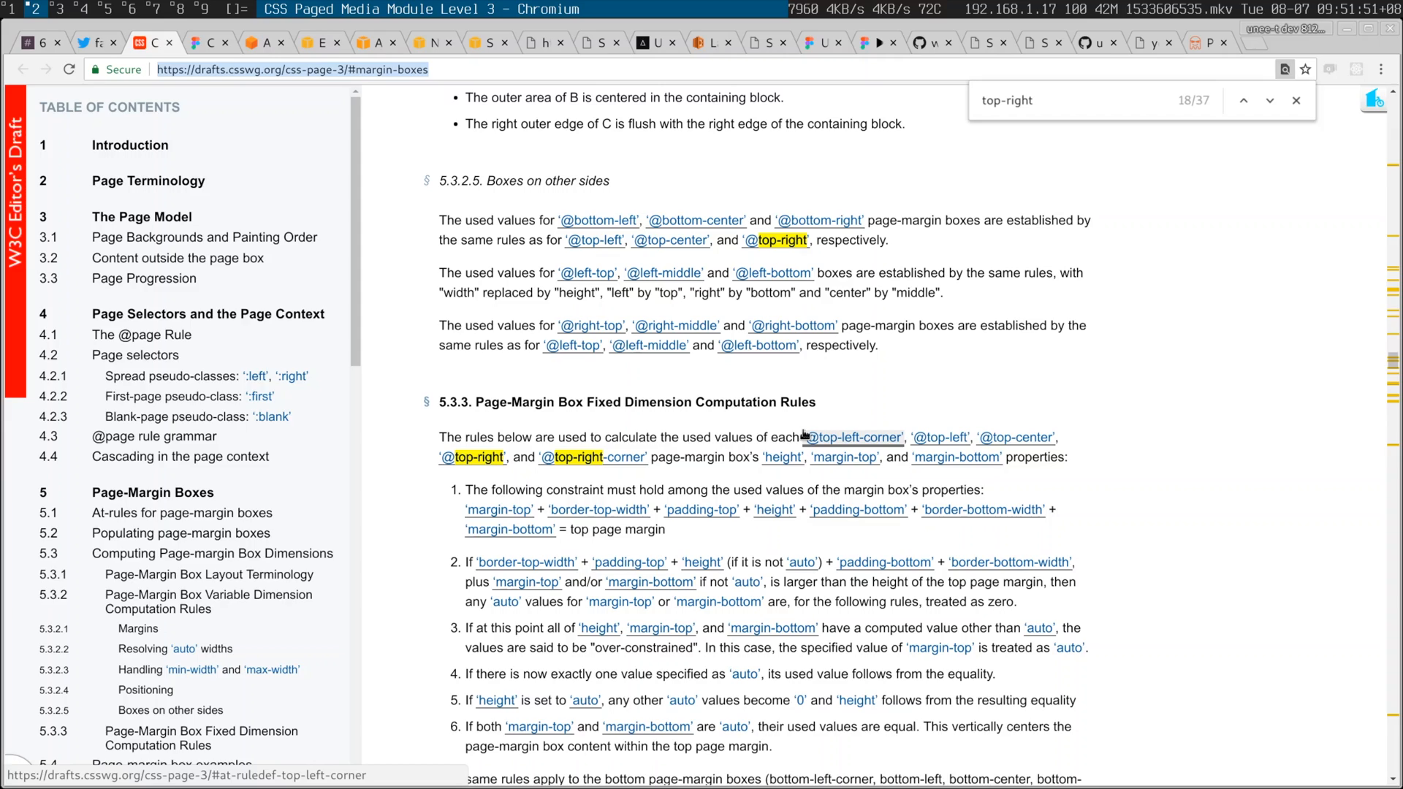
- Scroll the Paged Media spec to section 5.4's top-left, centered and top-right header examples
scroll(down, 3)
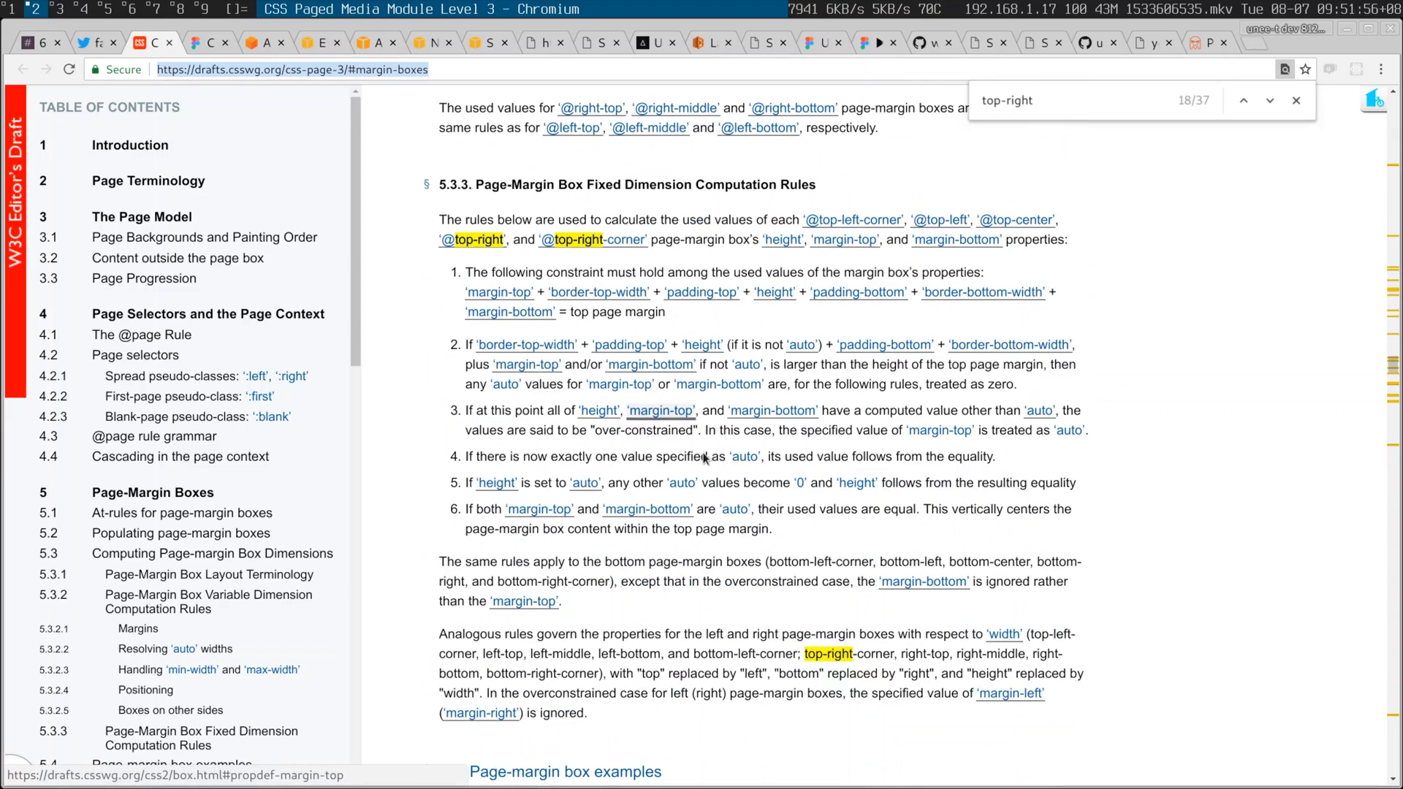
scroll(down, 3)
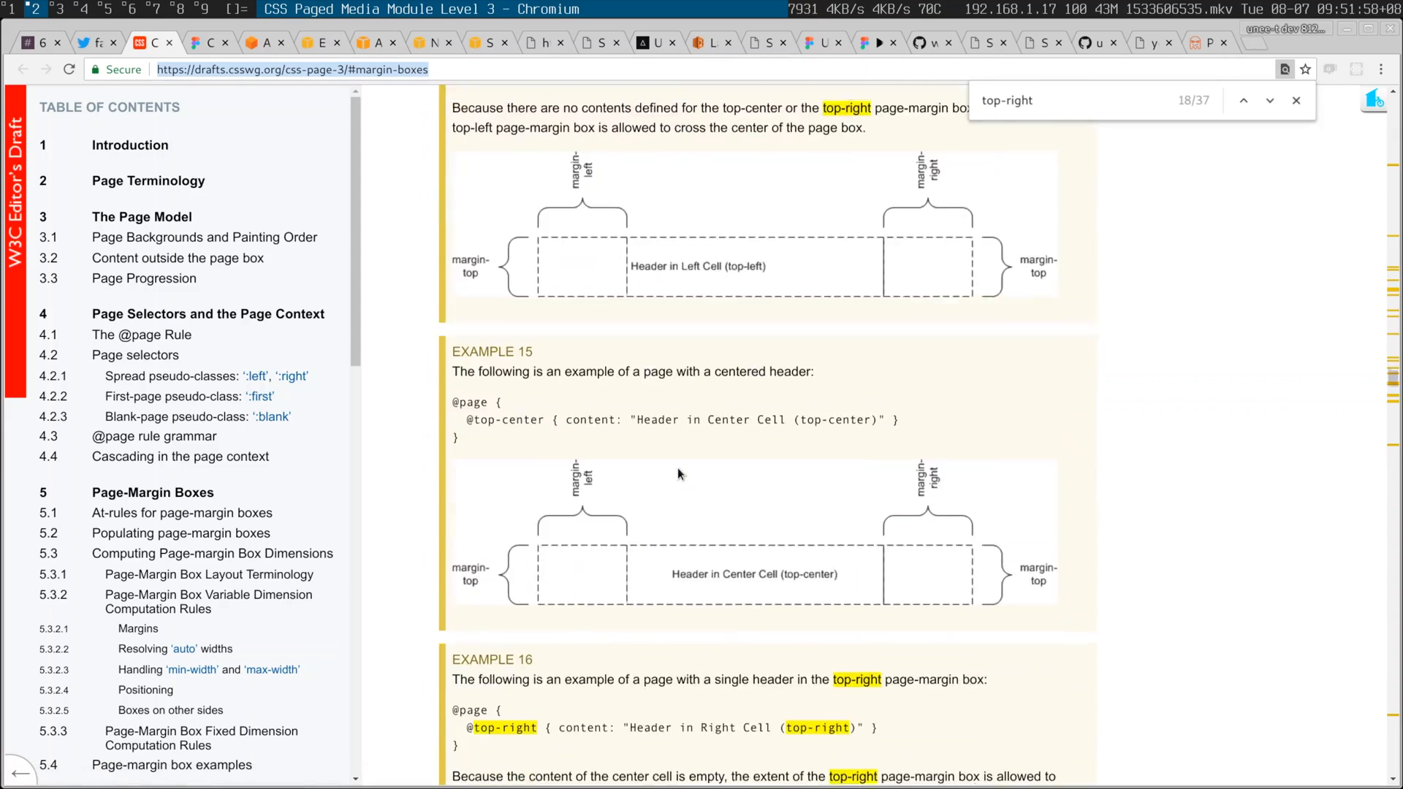
scroll(down, 3)
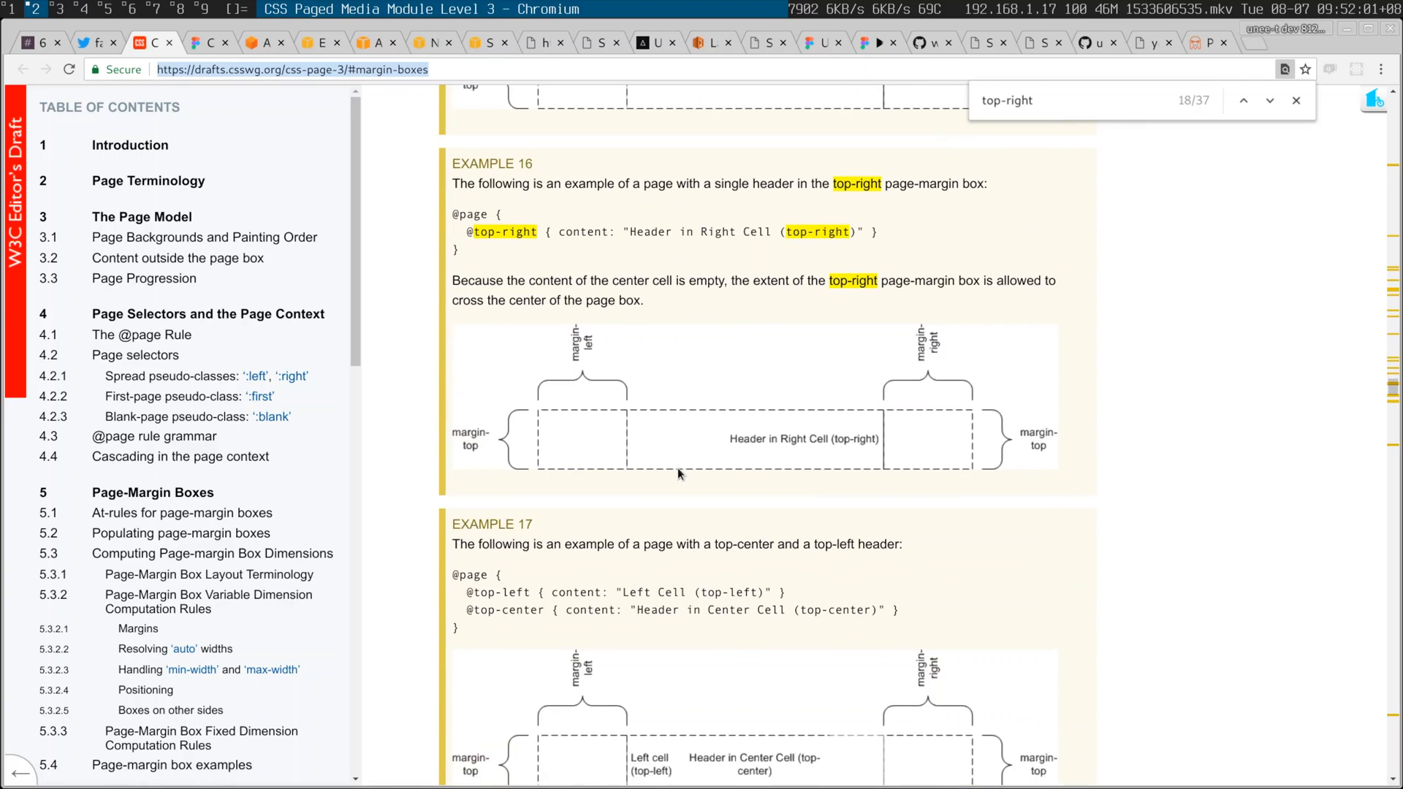
scroll(up, 3)
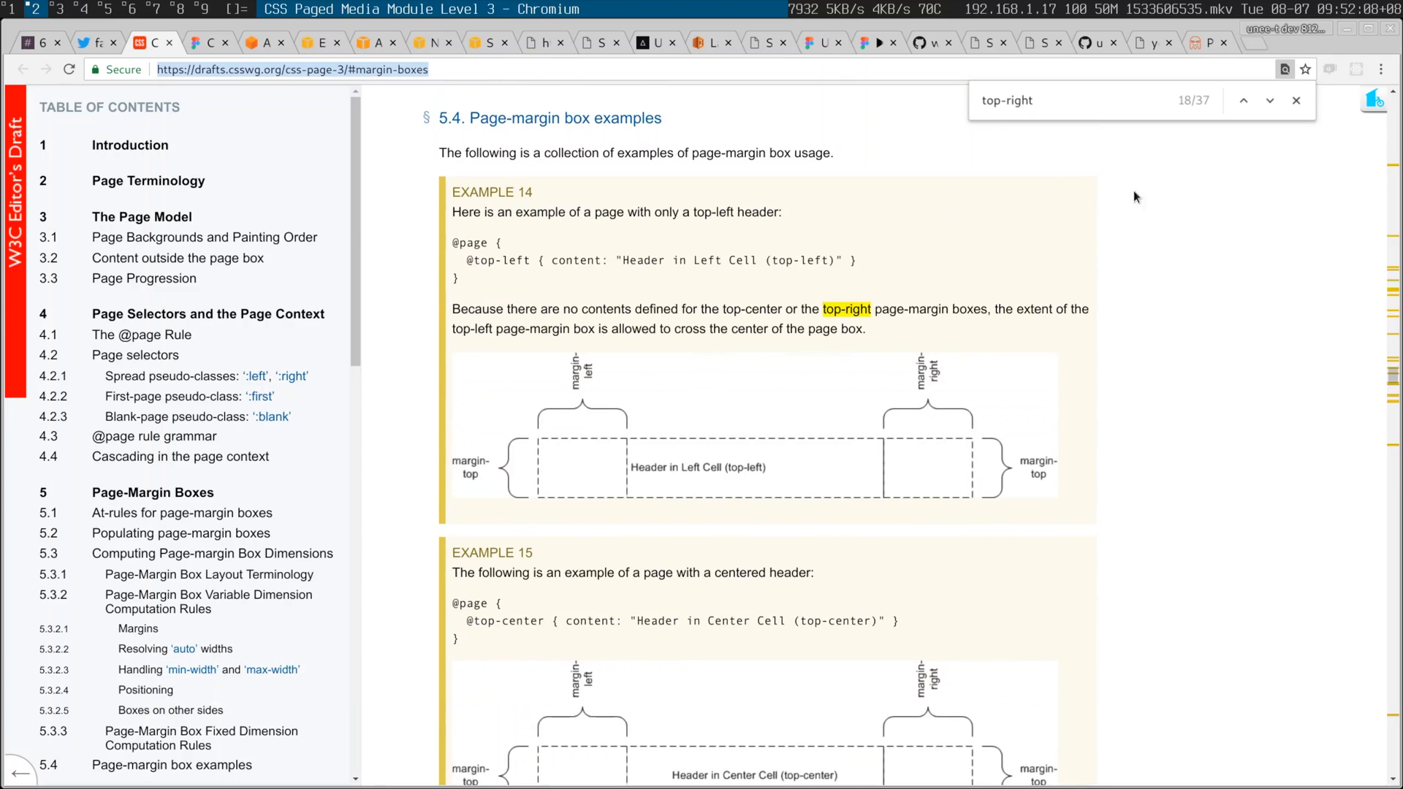
- Browse PDF.cool's How to use samples: configuration, custom CSS and inline HTML
click(1208, 42)
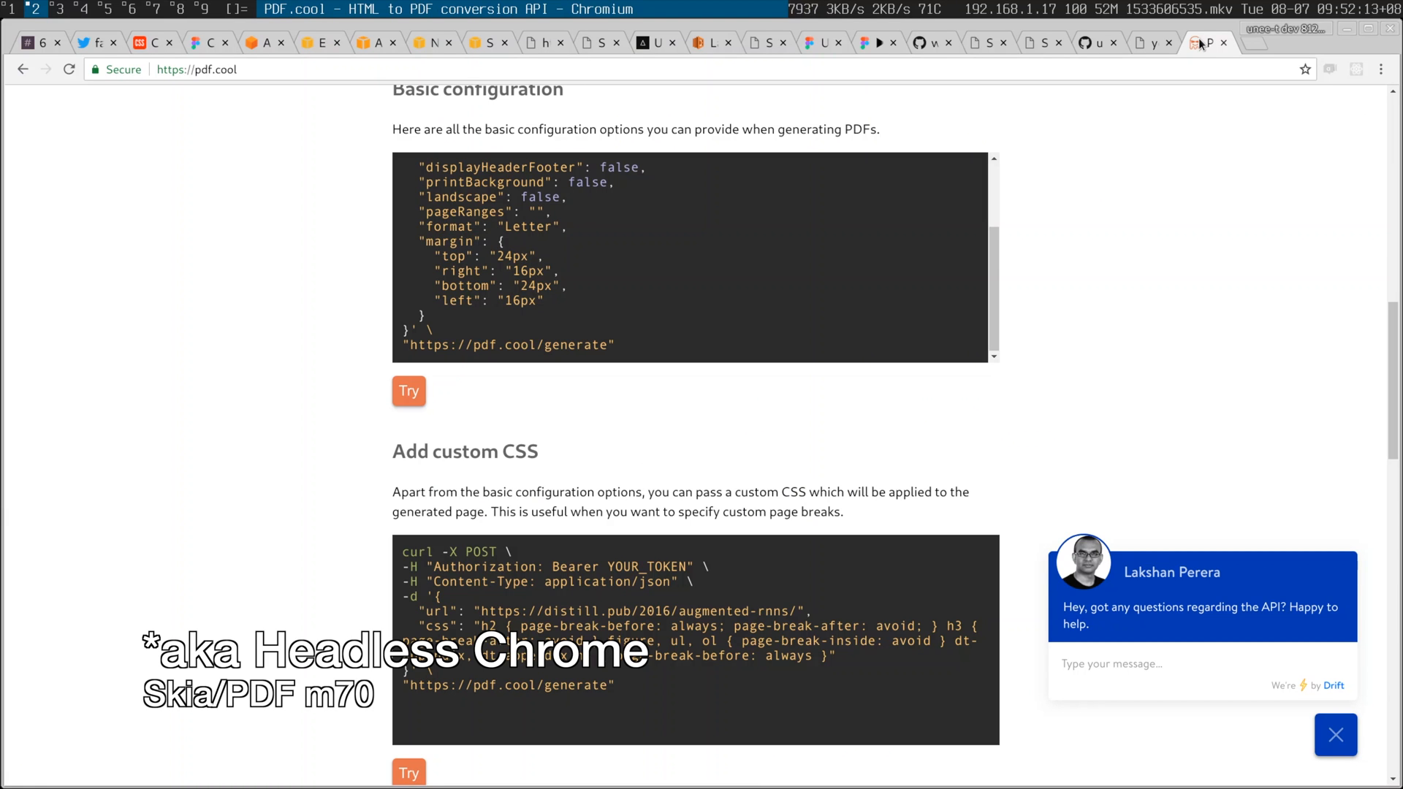
mouse_move(1045, 378)
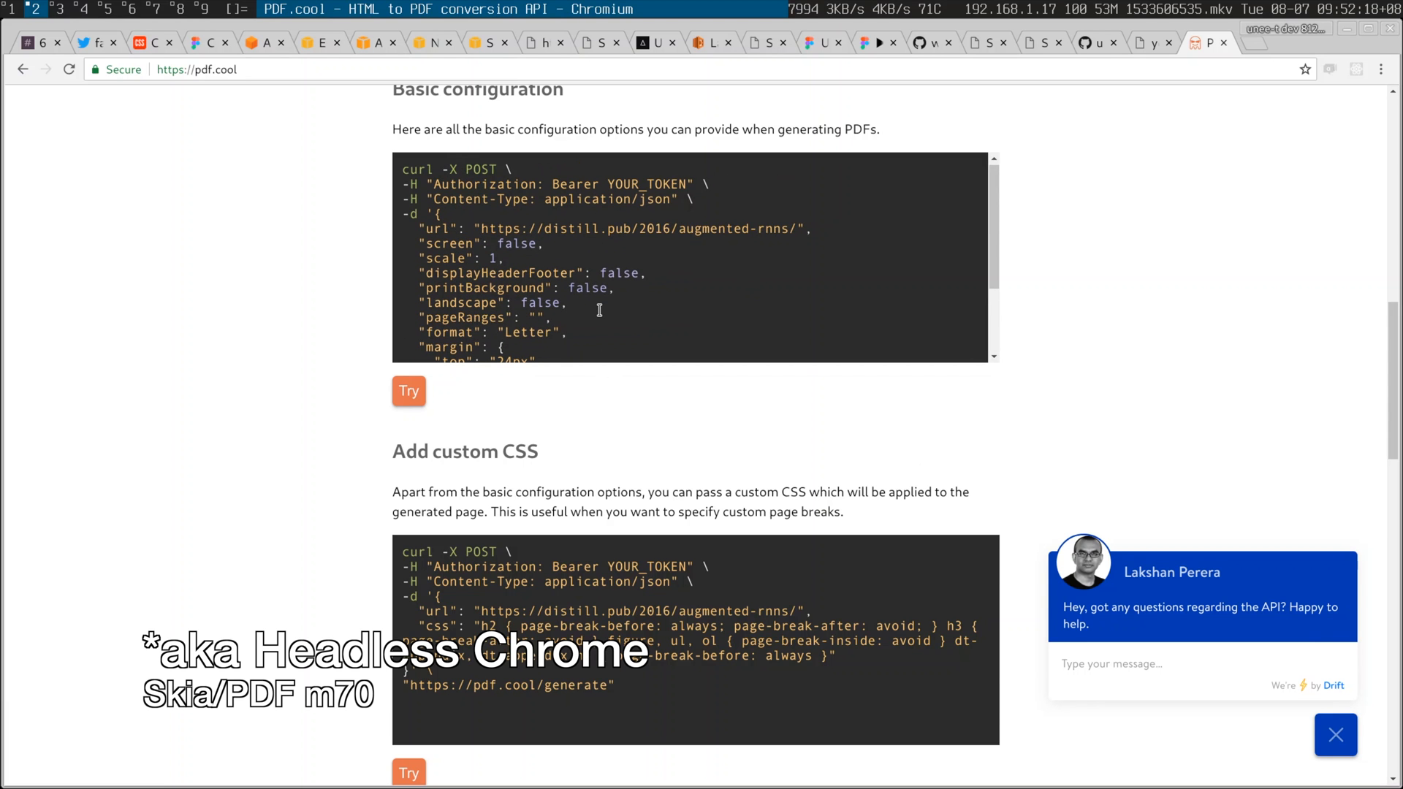
scroll(up, 3)
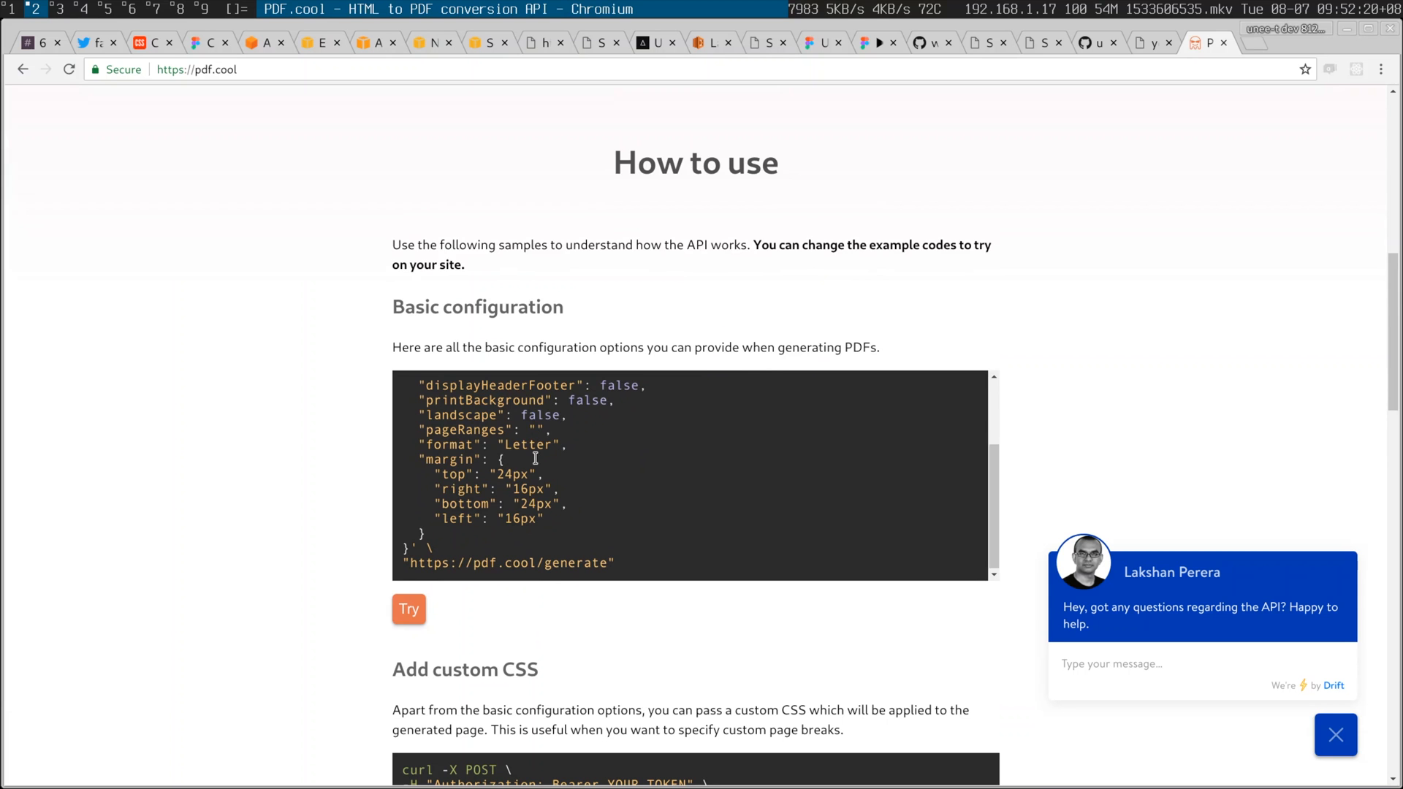
scroll(down, 3)
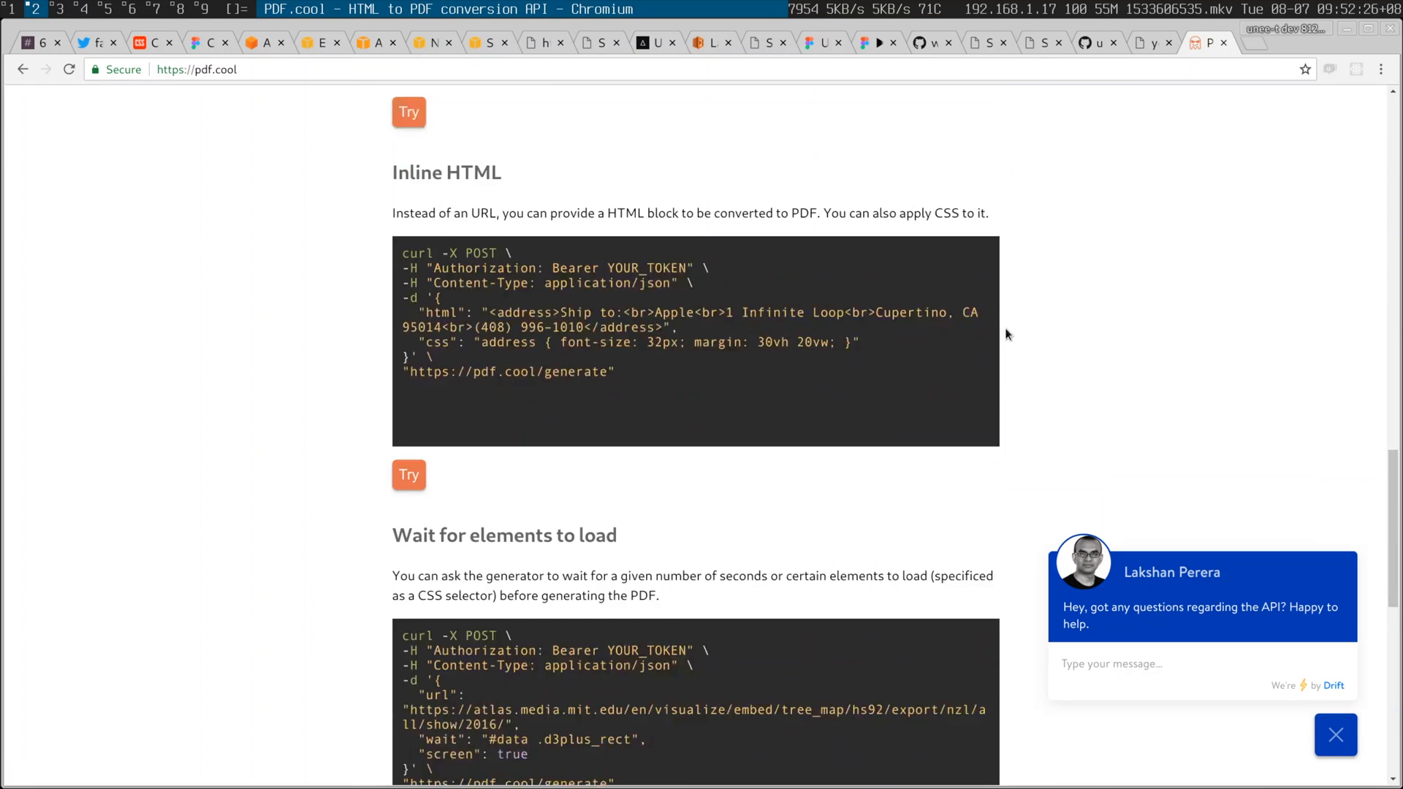
scroll(down, 3)
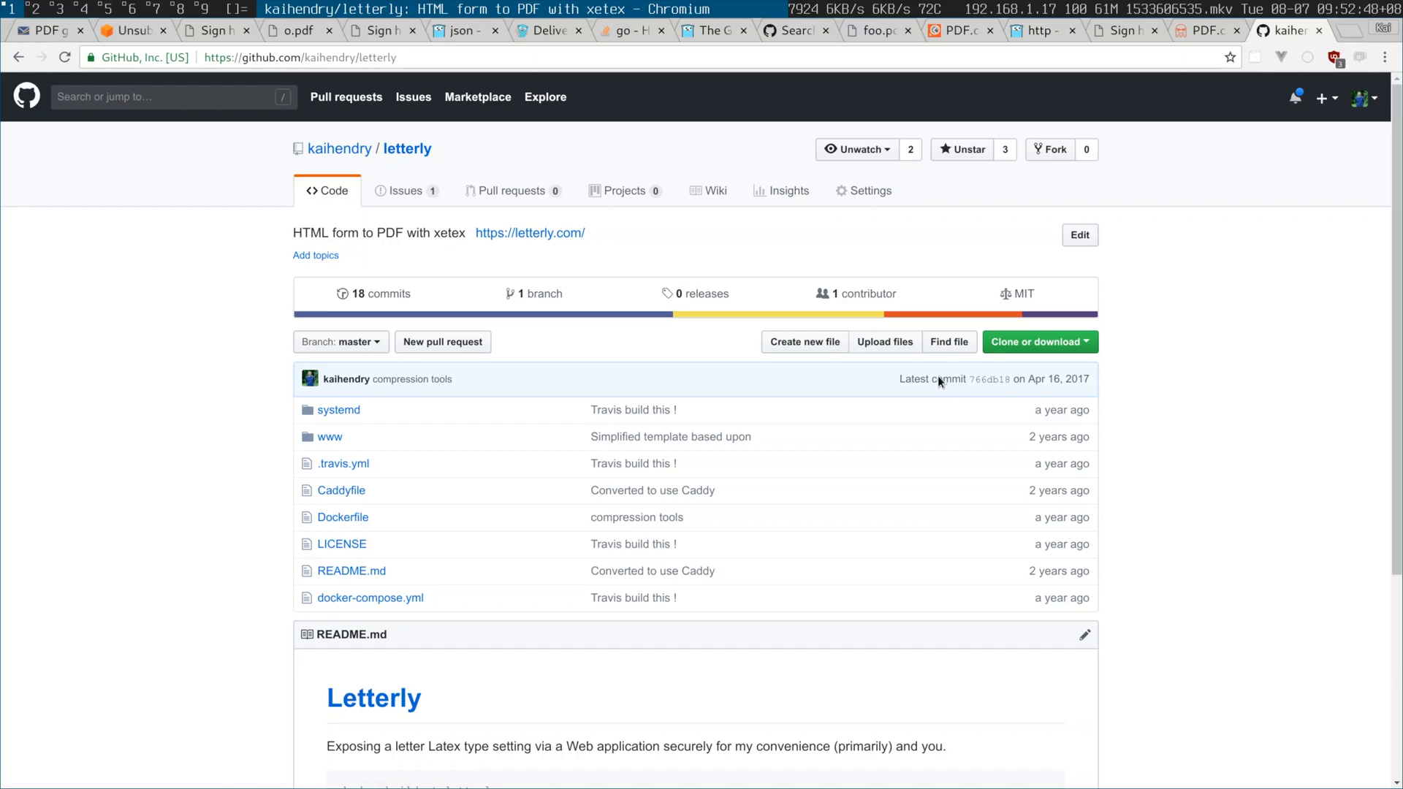
- Switch to the github.com/kaihendry/letterly repository tab
click(786, 42)
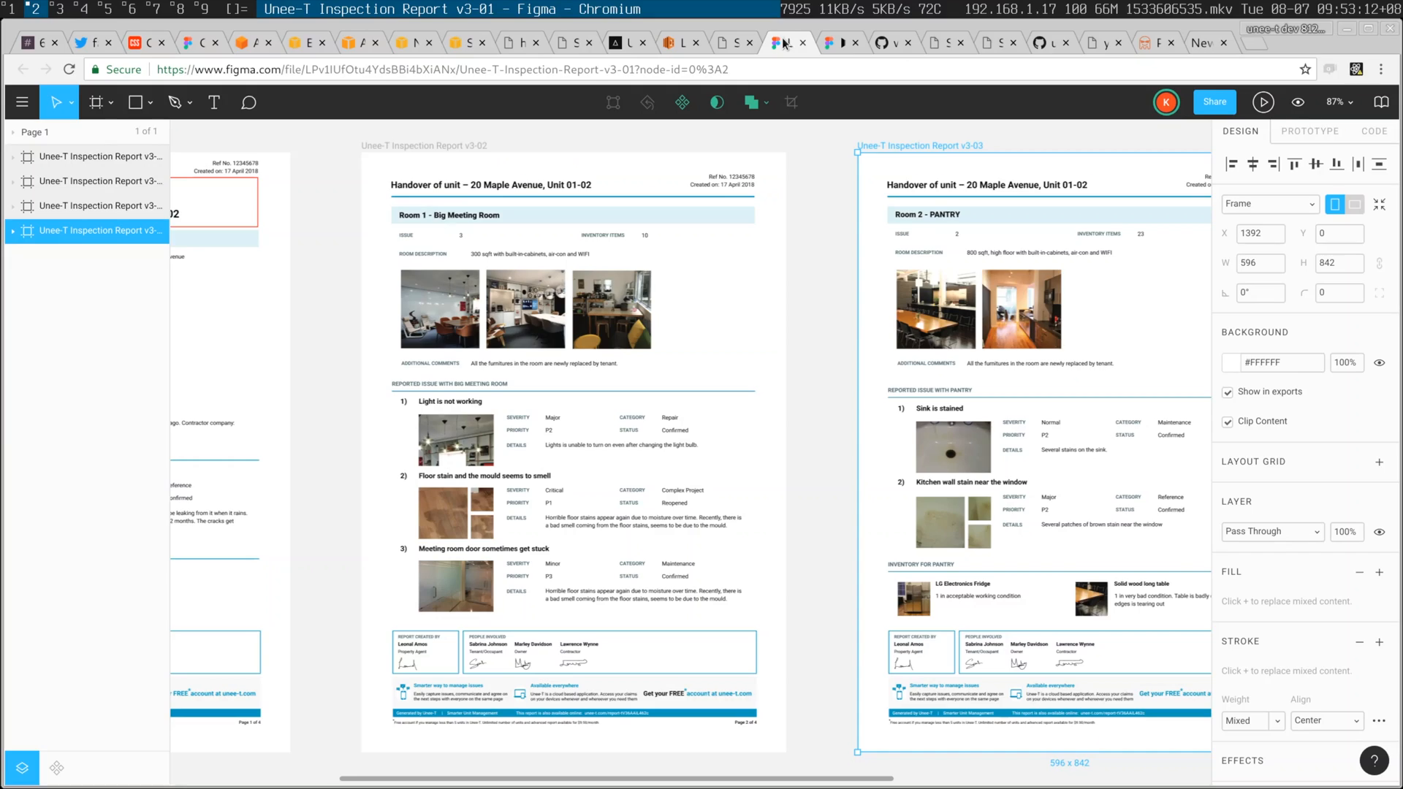
mouse_move(789, 71)
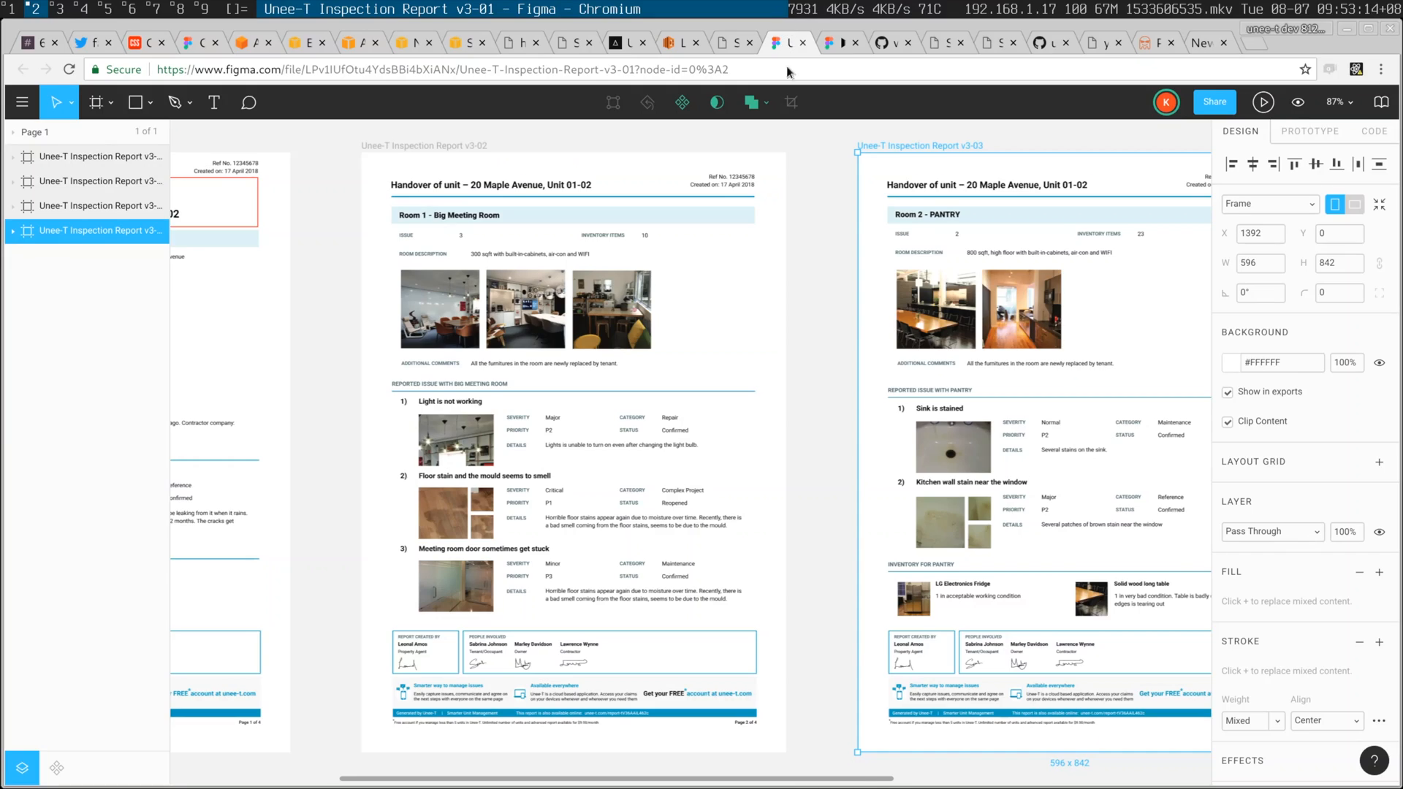
- Switch tabs to view the meeting room and pantry frames of the Inspection Report v3
click(1052, 43)
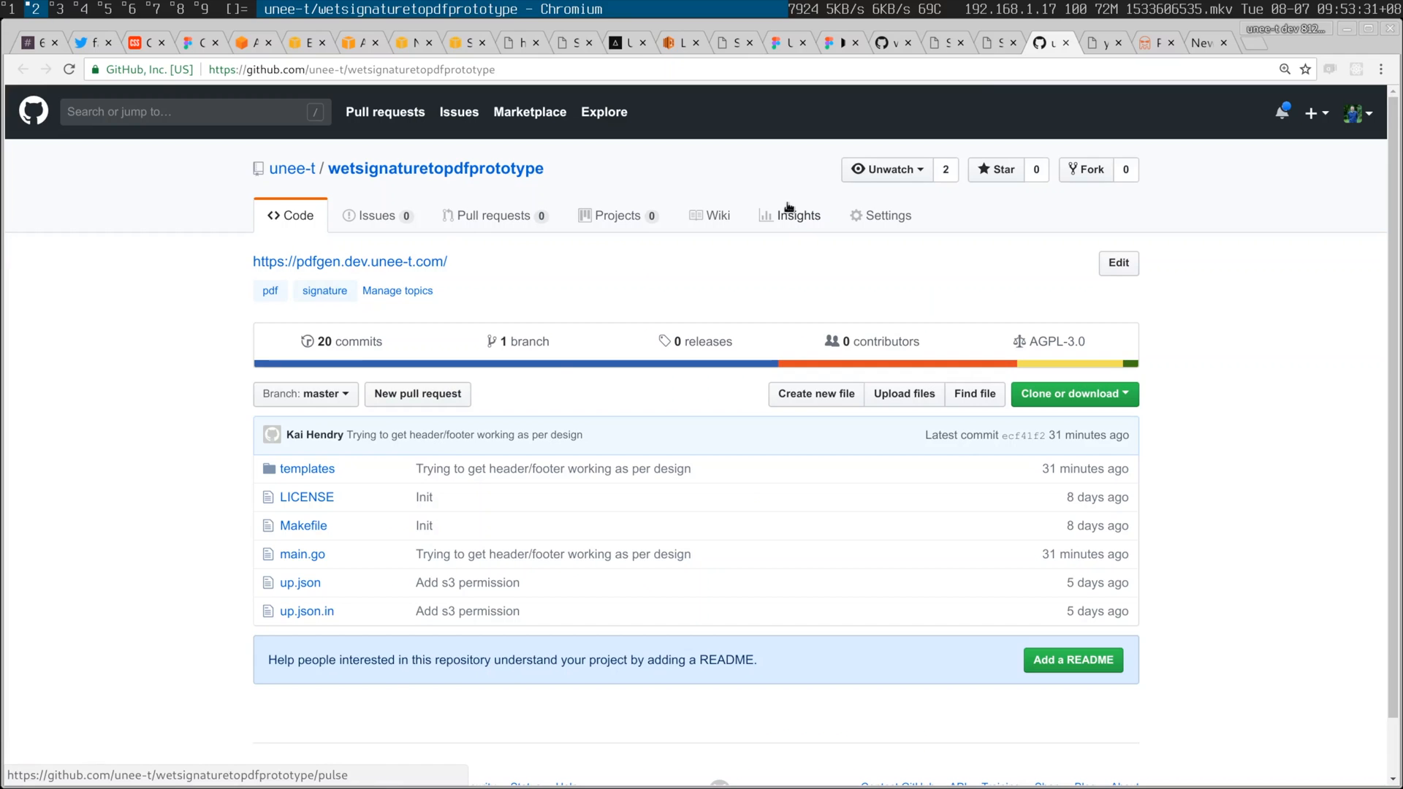